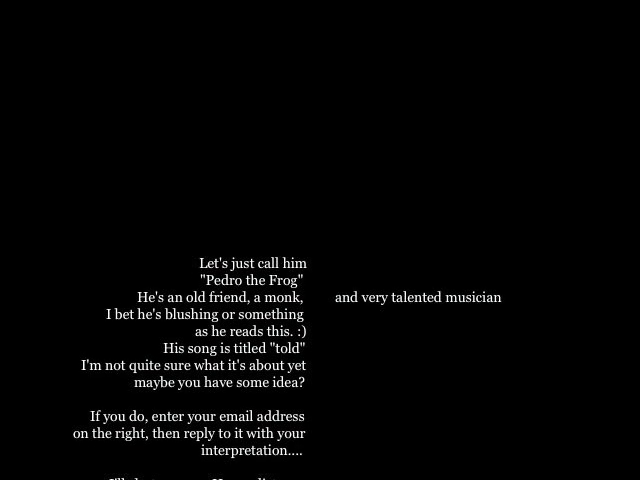
scroll(down, 3)
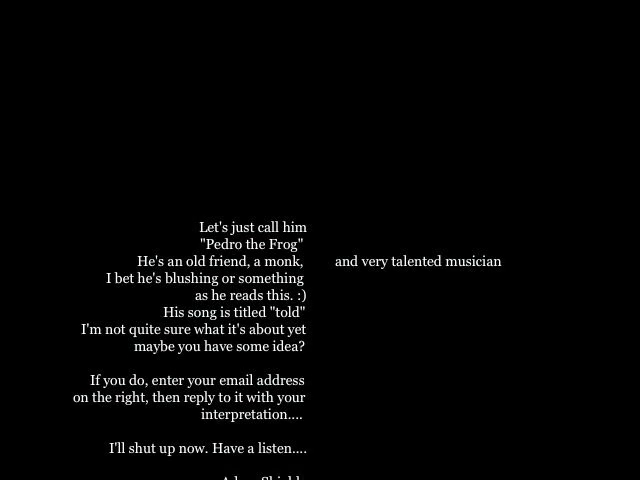
scroll(down, 3)
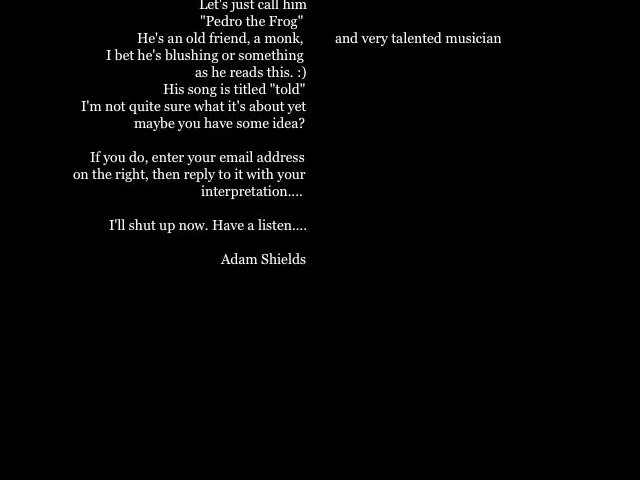
scroll(down, 3)
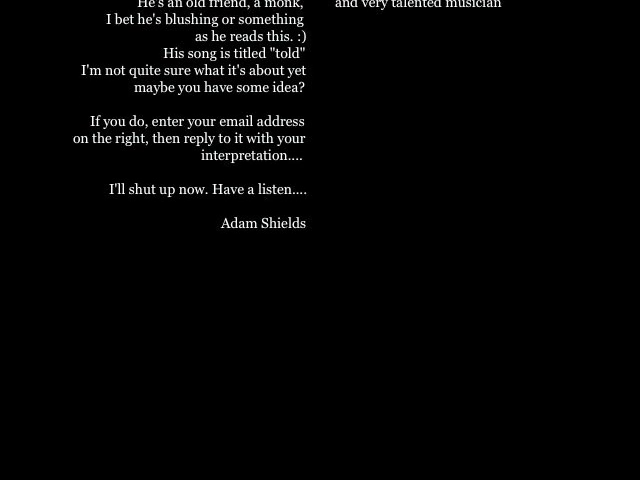
scroll(down, 3)
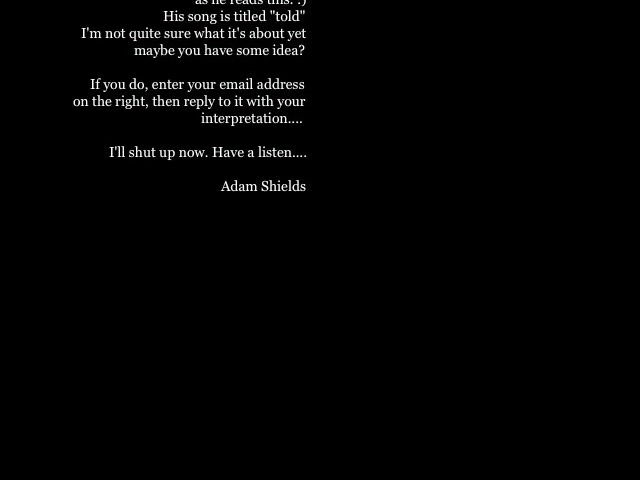
scroll(down, 3)
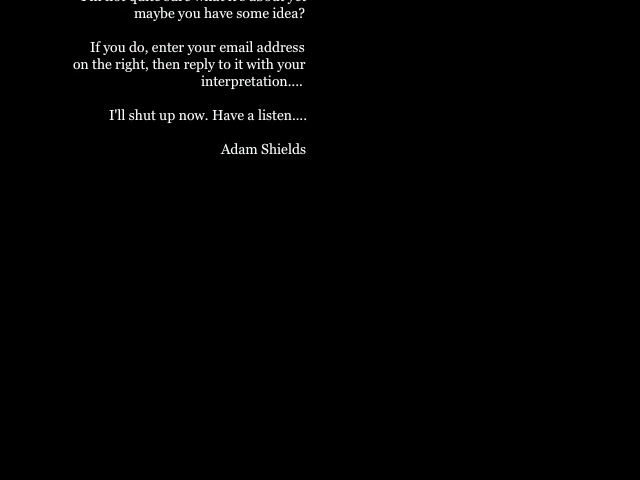
scroll(down, 3)
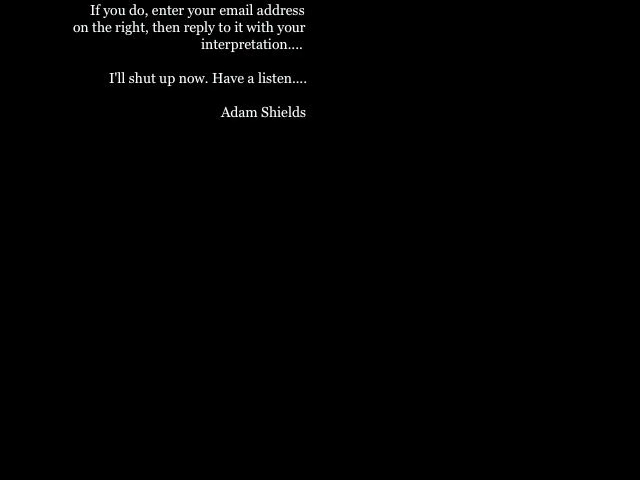